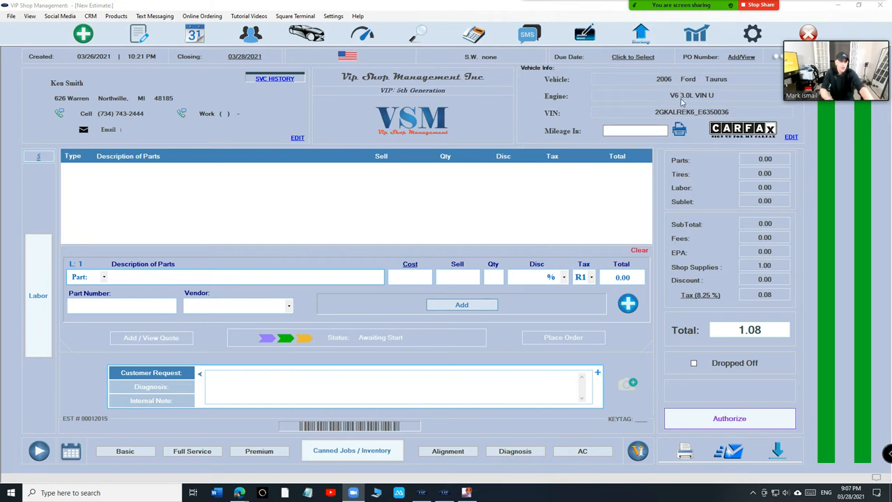
mouse_move(446, 248)
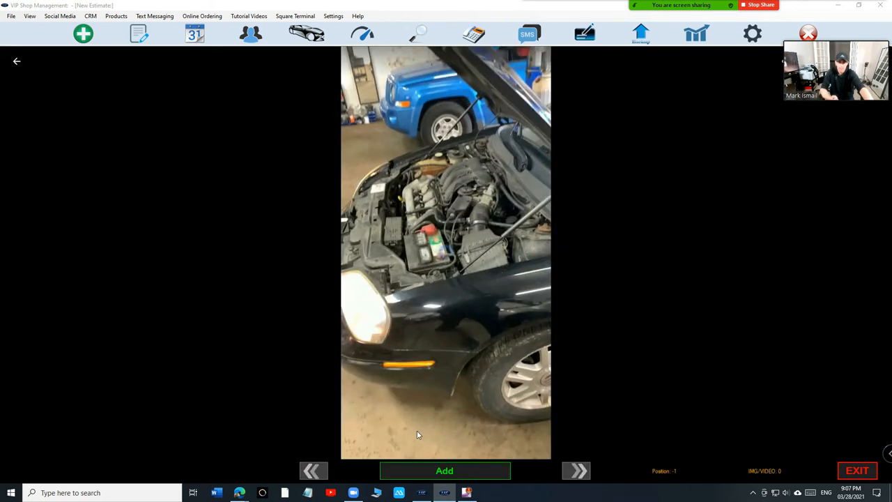
Play the Taurus engine-bay video, pausing and resuming it with the player's play/pause button
left_click(446, 251)
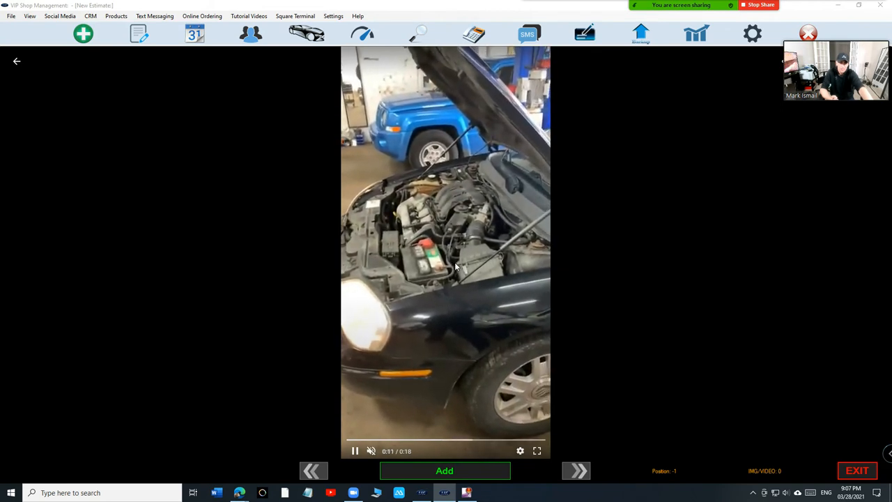
left_click(354, 452)
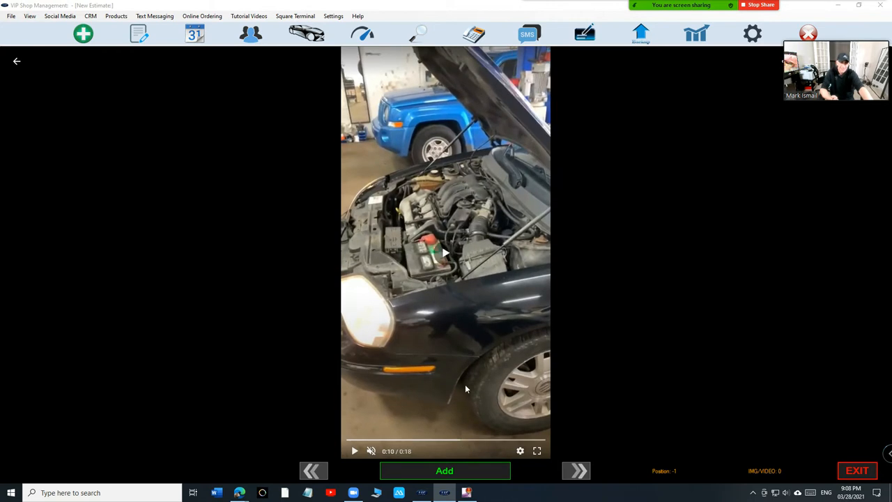
left_click(354, 452)
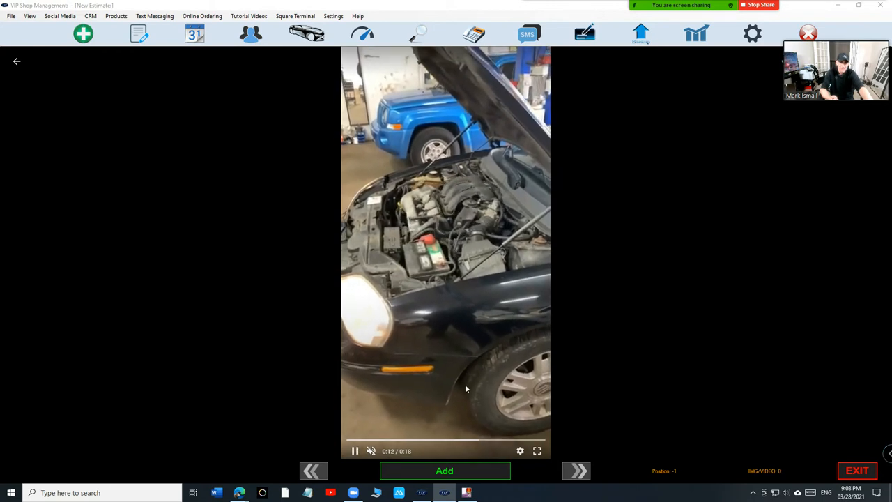
left_click(353, 451)
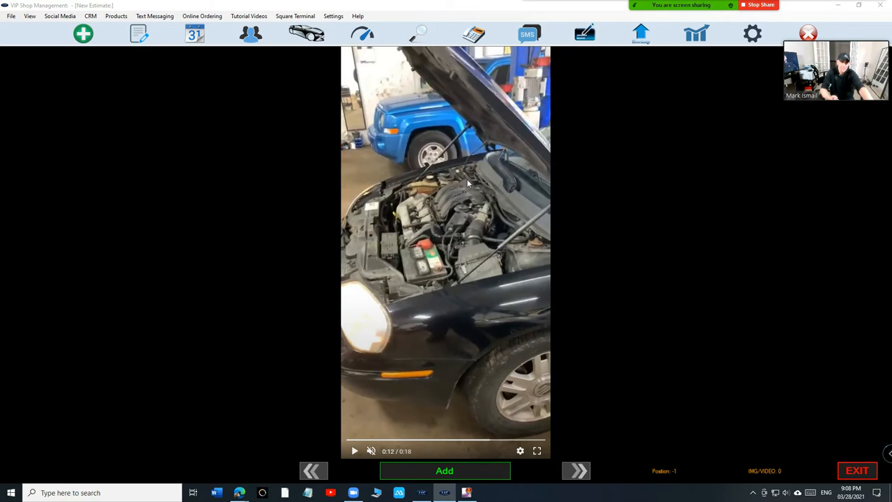
mouse_move(493, 290)
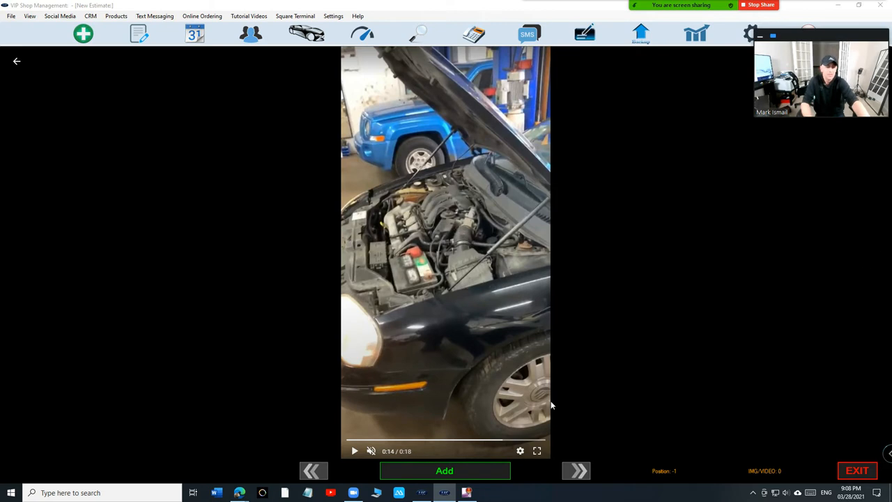
Attach the engine video to the estimate, create its Google Photos share link, and exit to the estimate
left_click(443, 471)
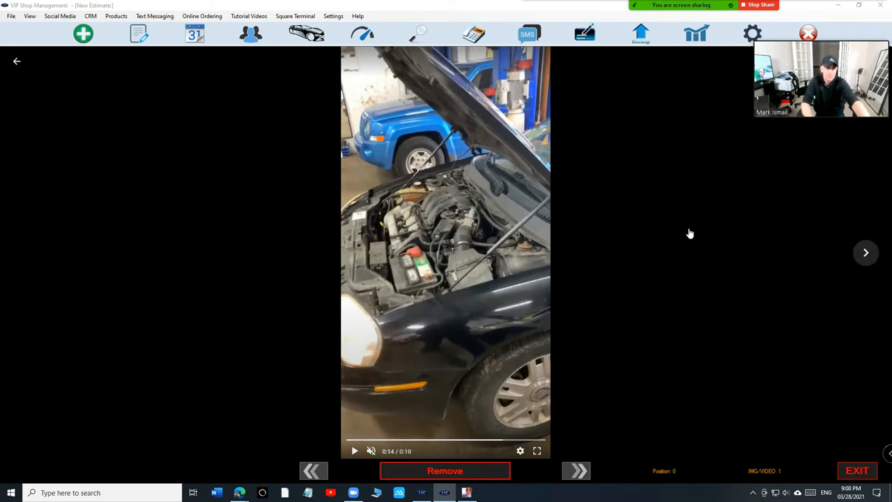
left_click(866, 253)
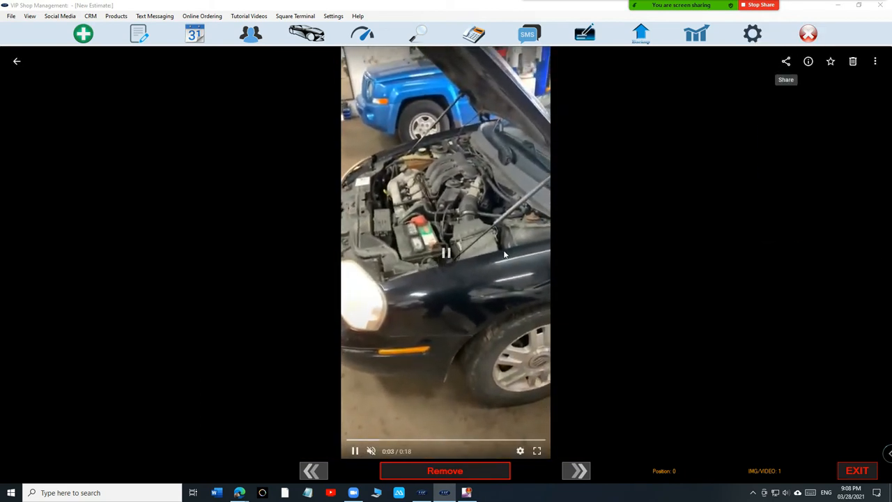
left_click(785, 61)
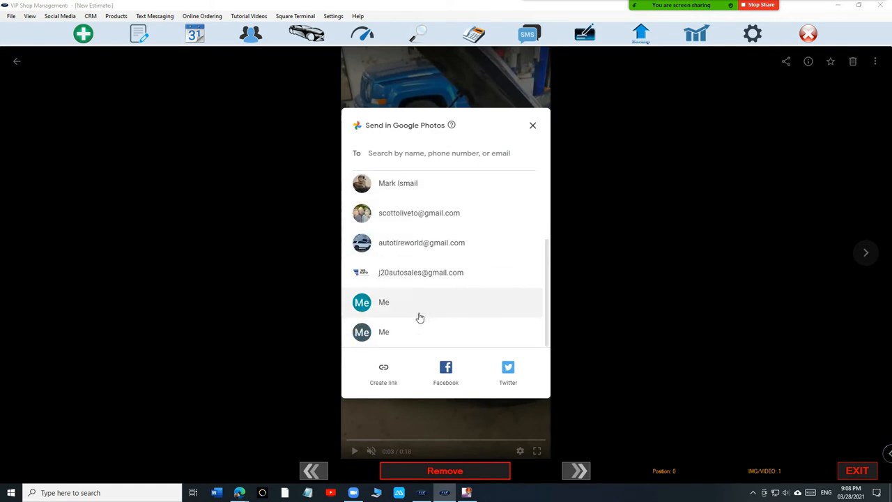
left_click(383, 373)
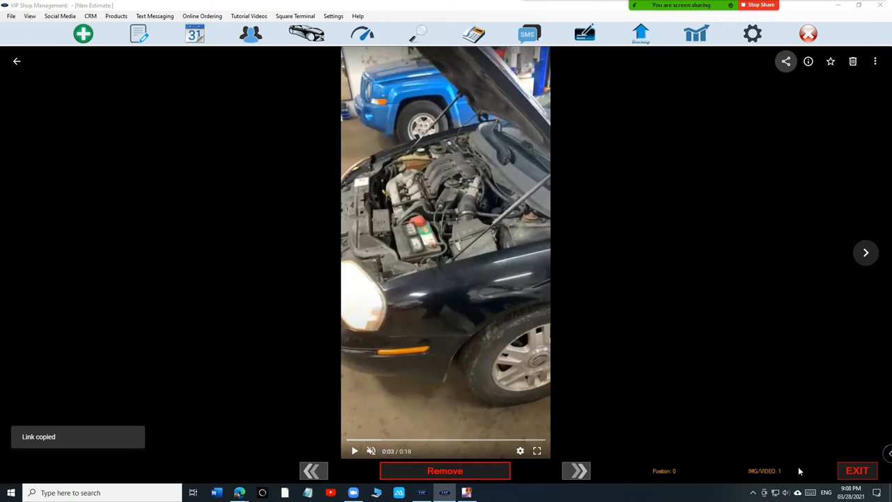
left_click(855, 471)
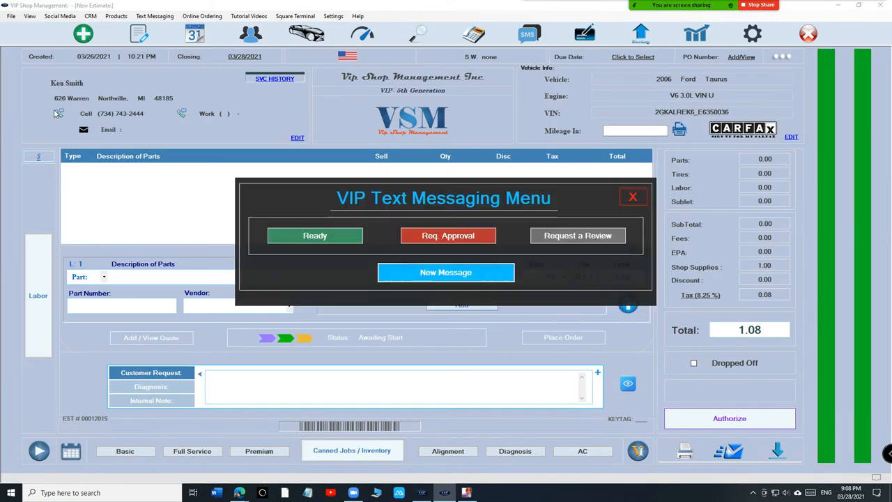
Request approval by texting the customer the message containing the video link
left_click(447, 234)
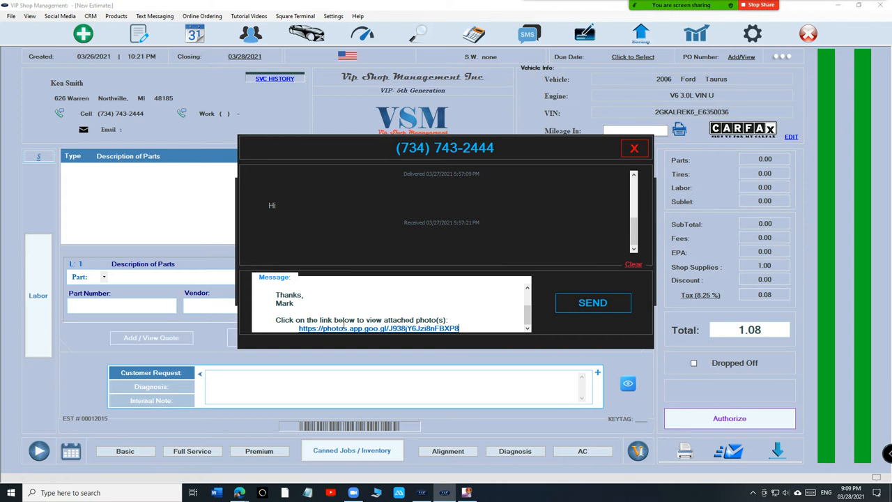
mouse_move(390, 319)
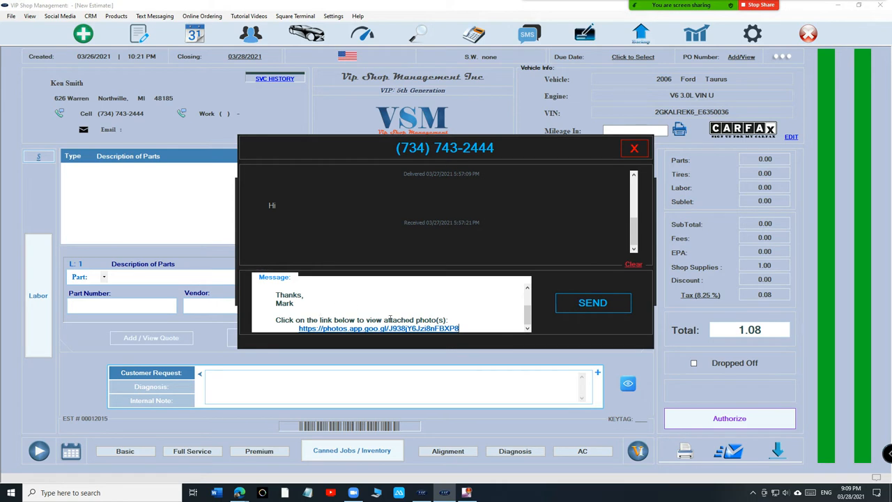
left_click(592, 301)
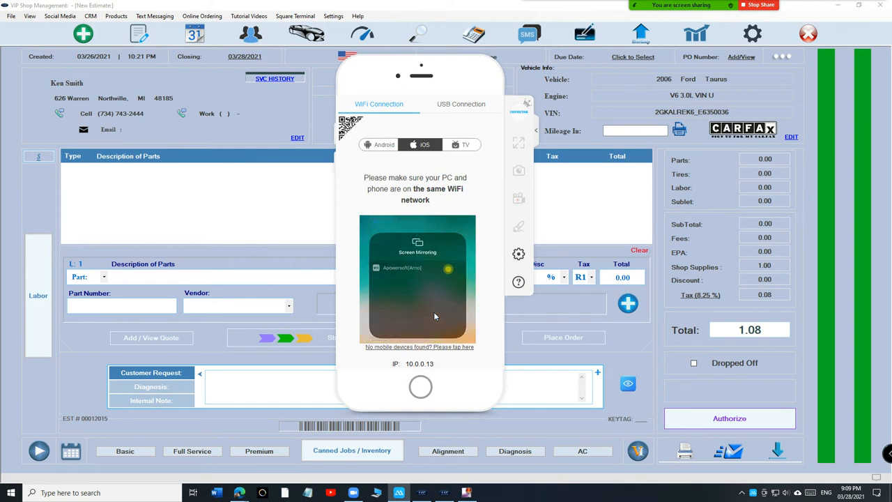
Connect the iPhone over WiFi in ApowerMirror so its screen is mirrored on the PC
left_click(411, 268)
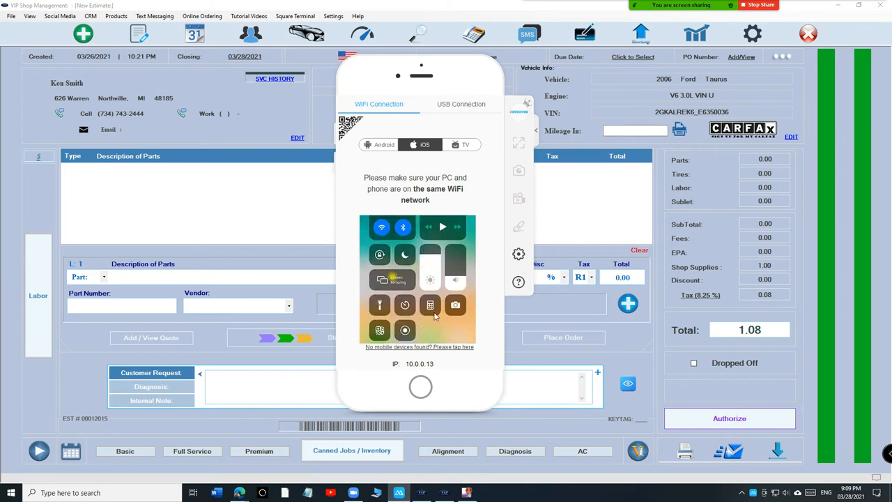
left_click(393, 278)
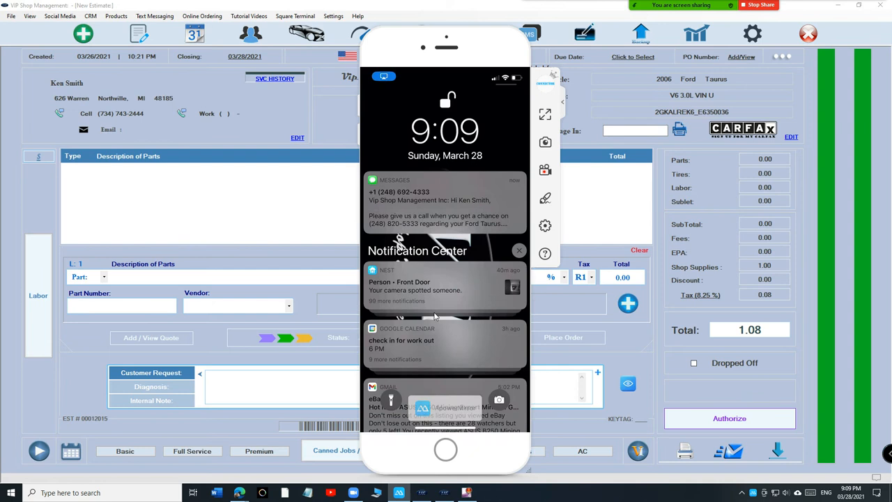
Open the shop's received text on the mirrored phone to view the video link
left_click(444, 202)
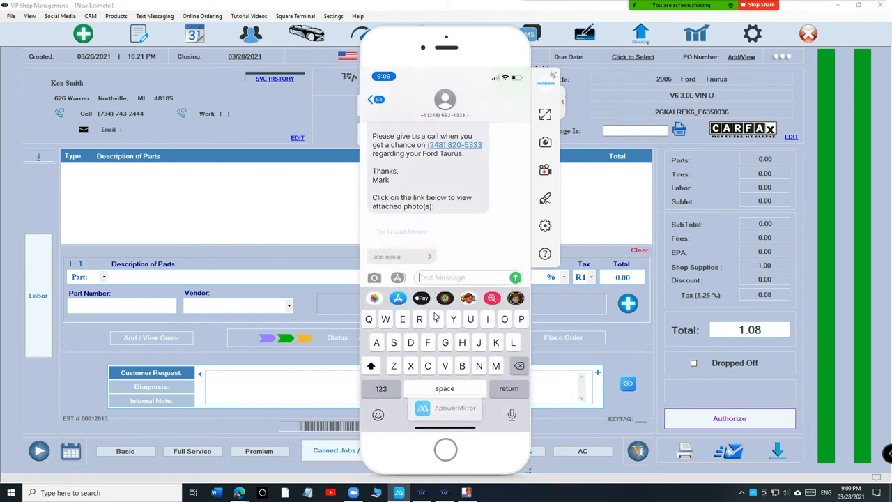
left_click(401, 231)
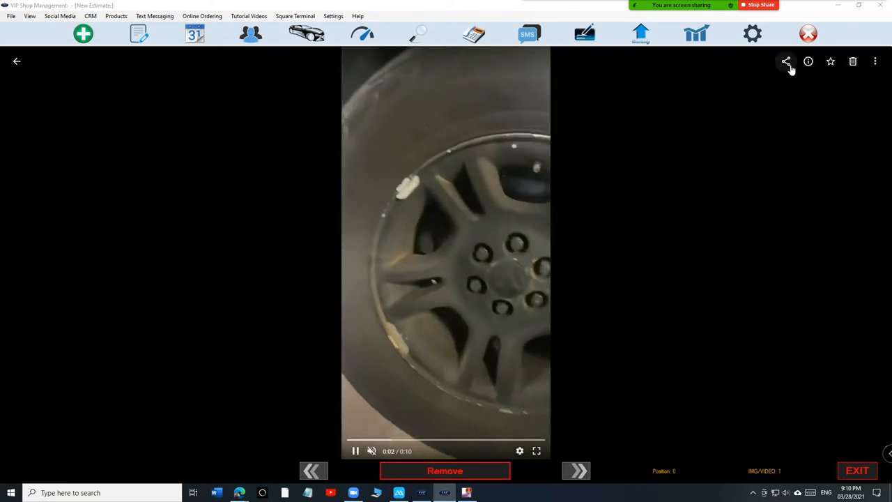
Create and copy the tire video's share link, then start a customer text containing it
left_click(786, 61)
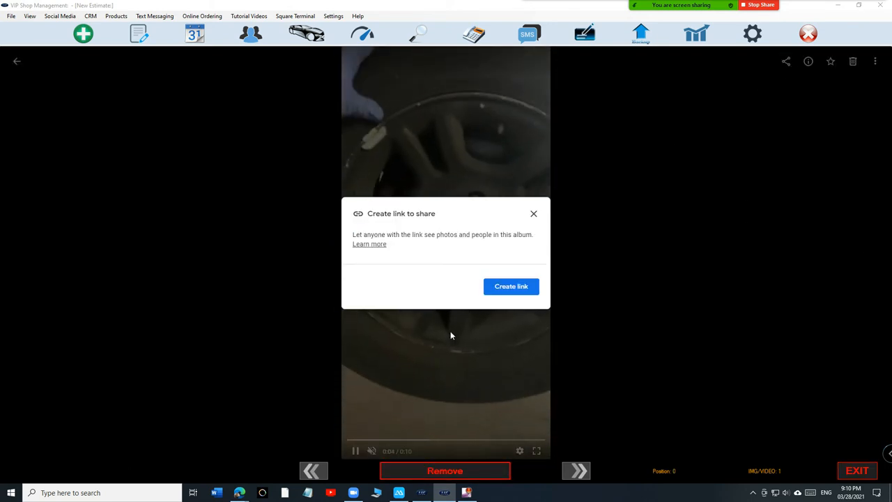
left_click(510, 286)
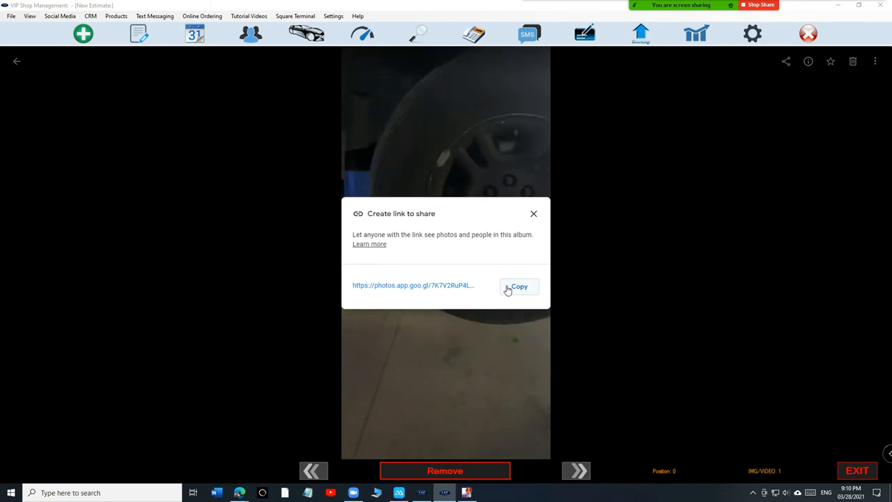
left_click(518, 287)
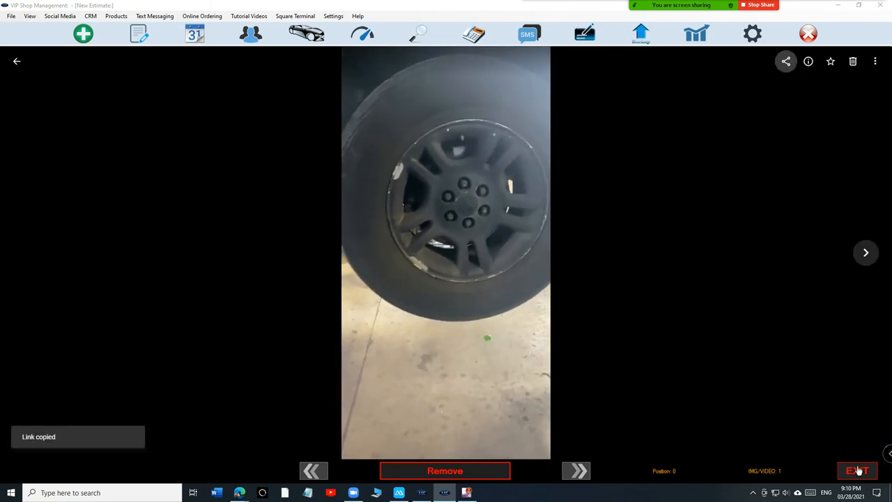
left_click(17, 61)
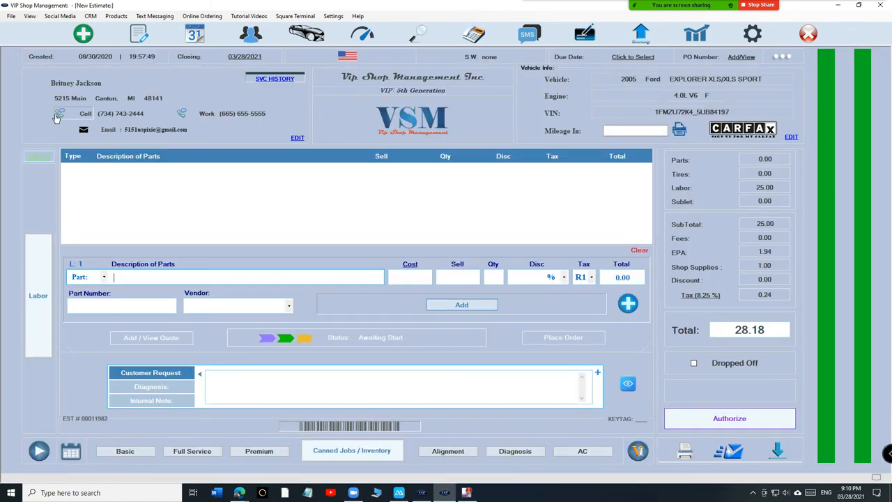
left_click(59, 114)
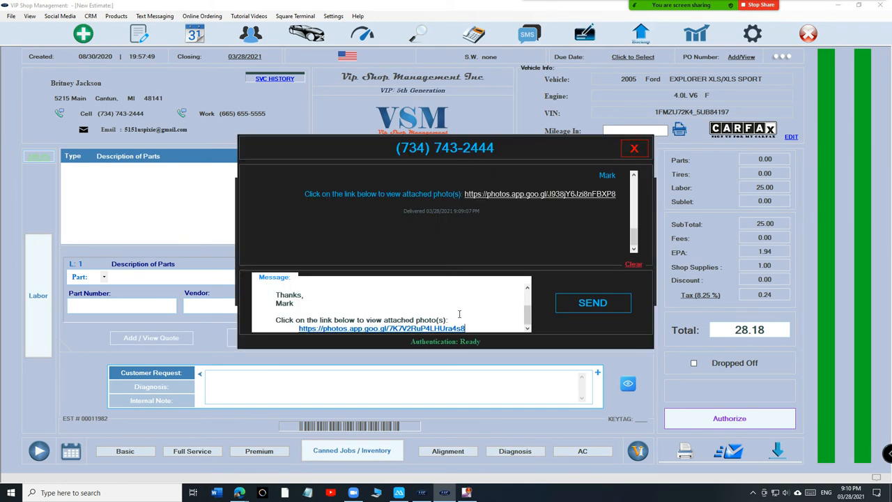
Send the wheel-video link text so it arrives on the customer's phone
left_click(632, 148)
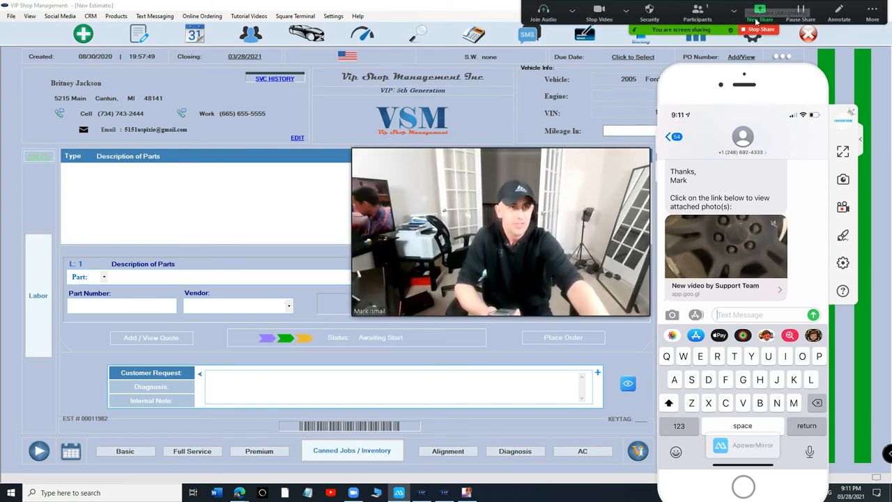
left_click(518, 201)
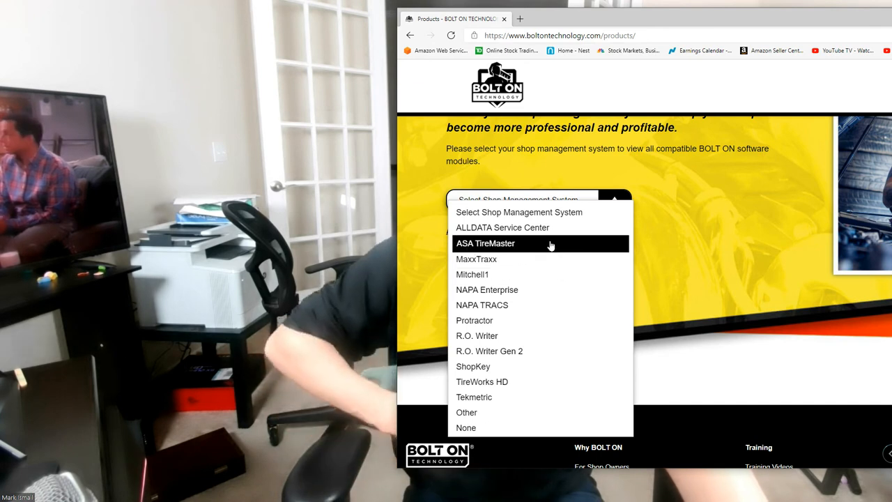
mouse_move(474, 365)
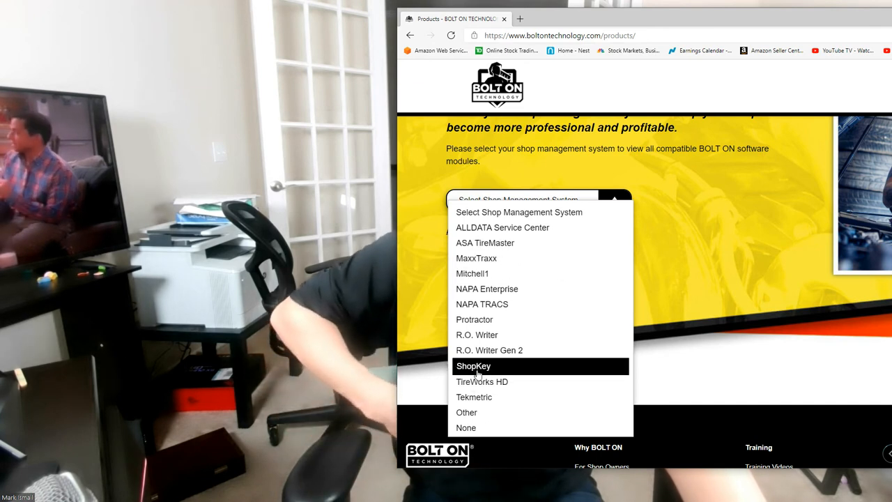
mouse_move(478, 396)
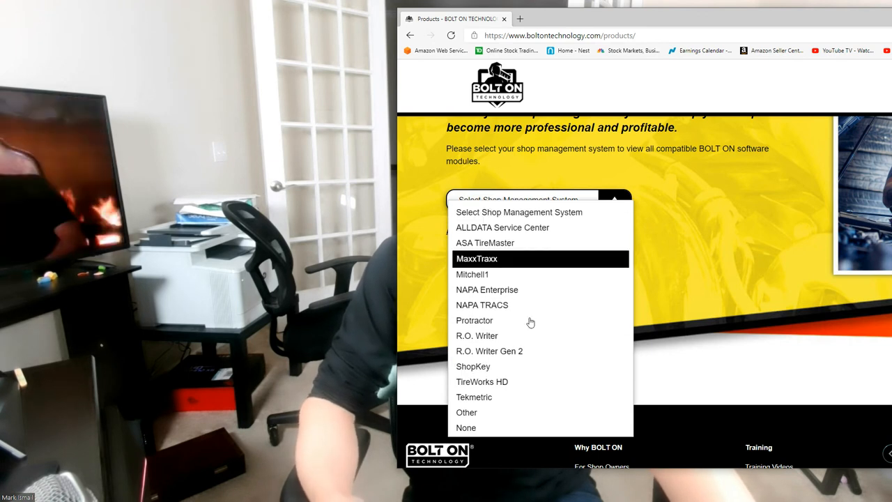
mouse_move(474, 319)
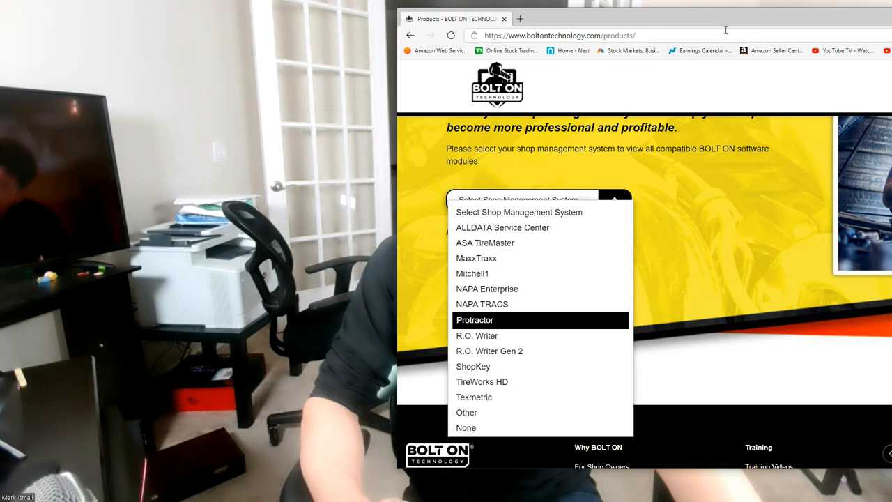
Review the 'Select Shop Management System' list on the BOLT ON products page
left_click(496, 485)
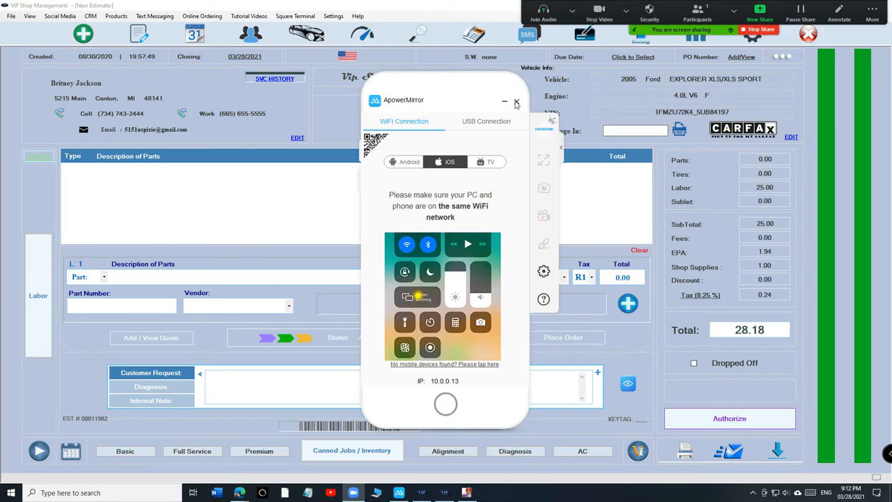
Close ApowerMirror and open the 2006 Ford Taurus estimate's attached engine-bay video
left_click(515, 102)
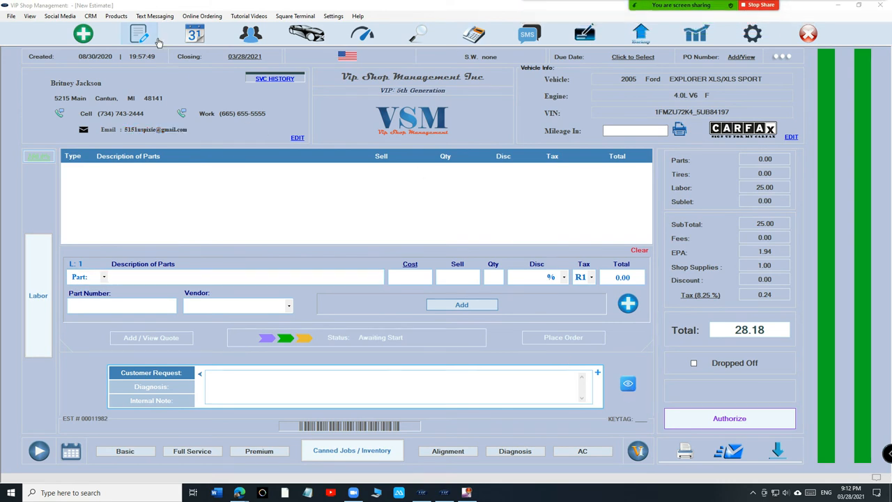
left_click(138, 34)
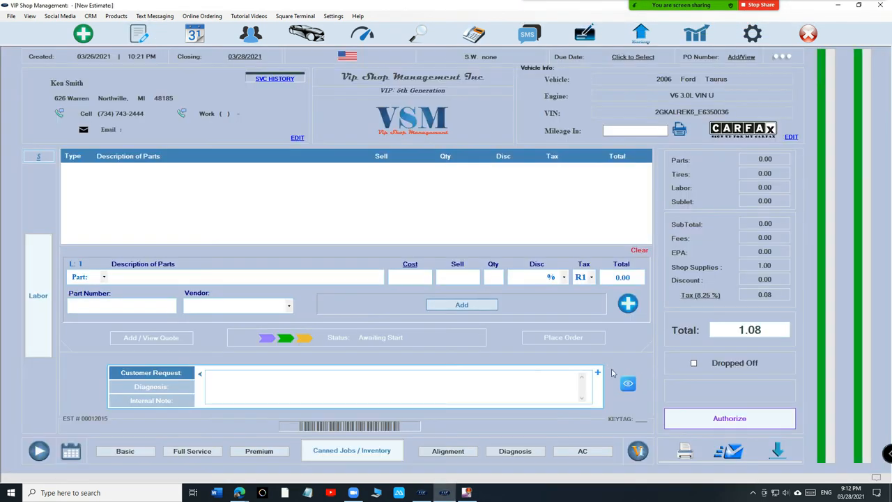
left_click(627, 383)
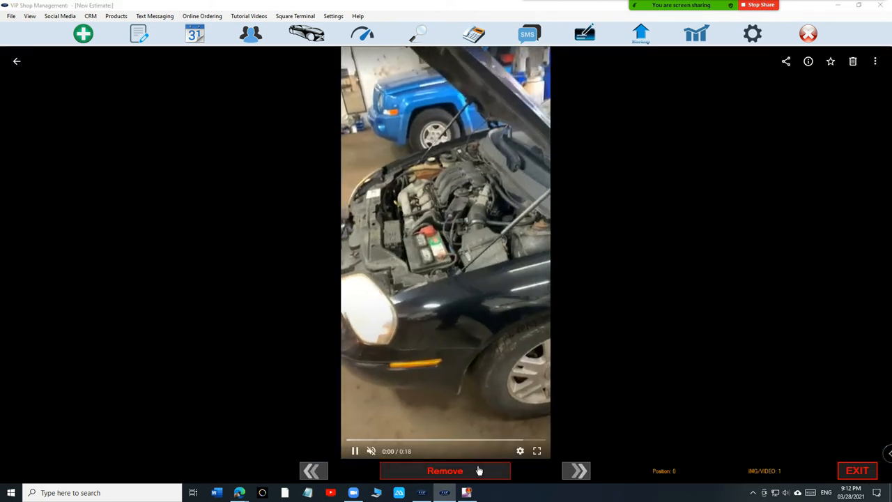
Check the video's more-options menu, then exit the viewer to the WorkFlow estimate list
left_click(354, 450)
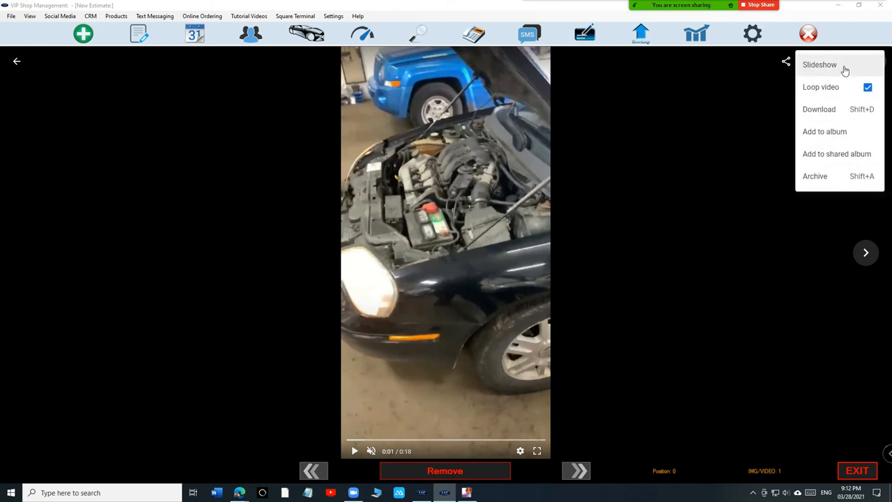
mouse_move(702, 244)
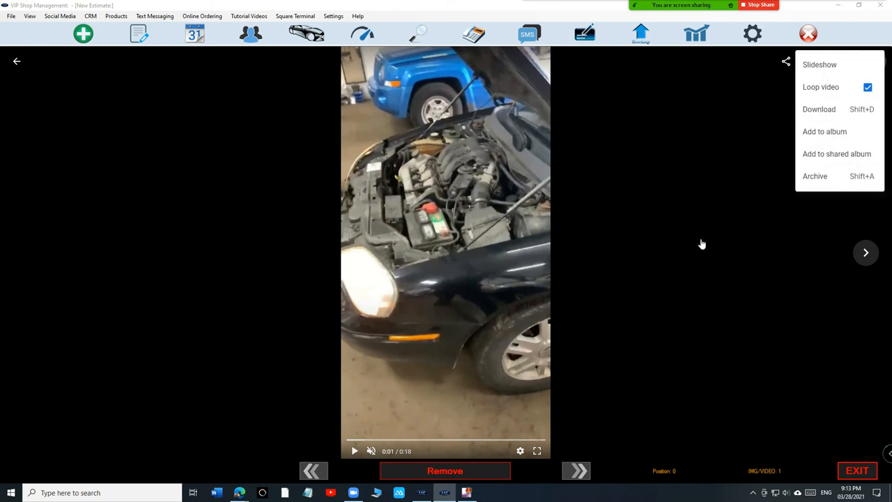
left_click(866, 252)
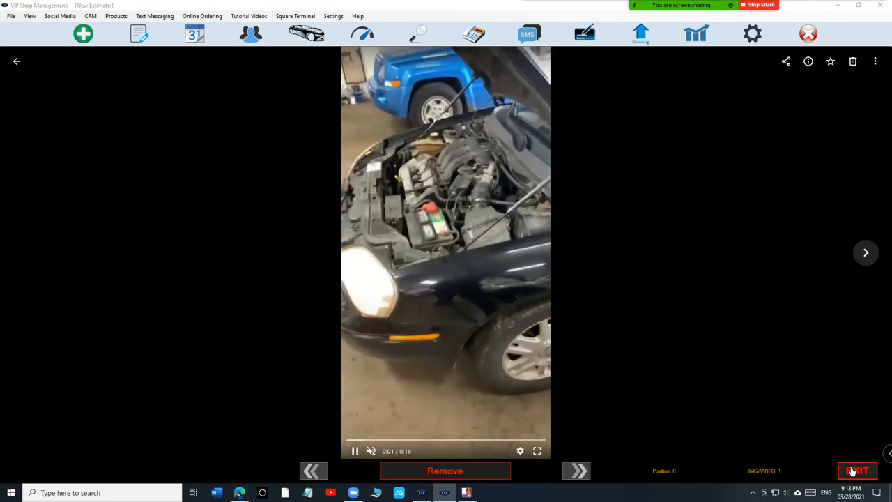
left_click(856, 471)
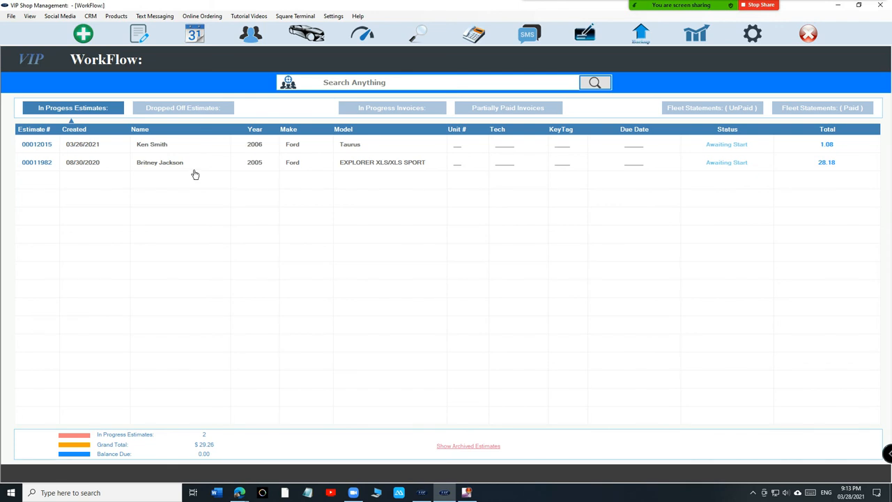
Open the 2005 Ford Explorer estimate from WorkFlow and play its tire inspection video
double_click(158, 161)
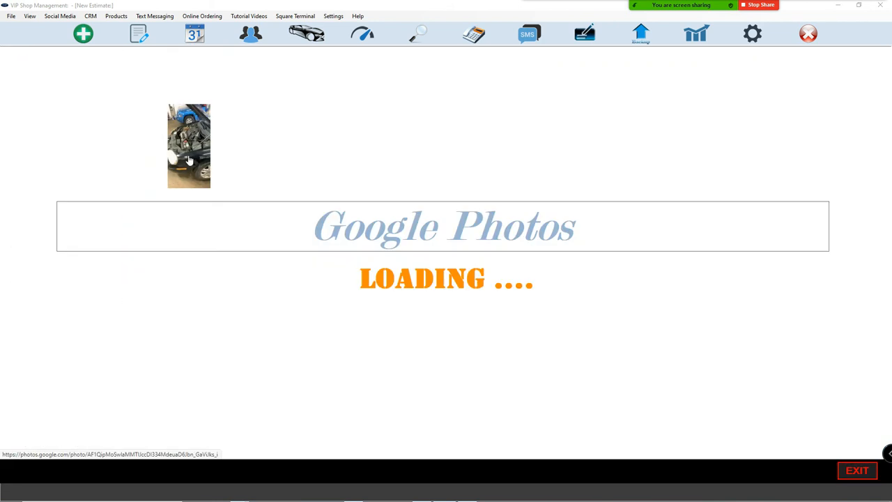
left_click(189, 146)
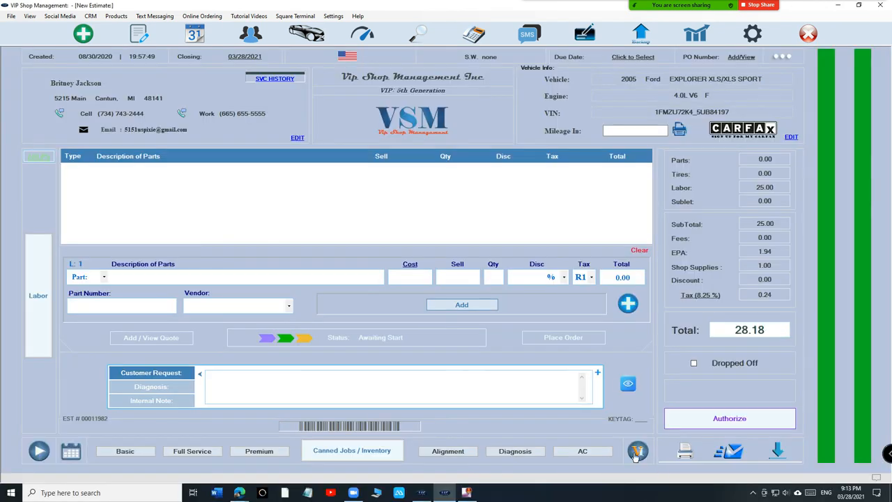
left_click(637, 452)
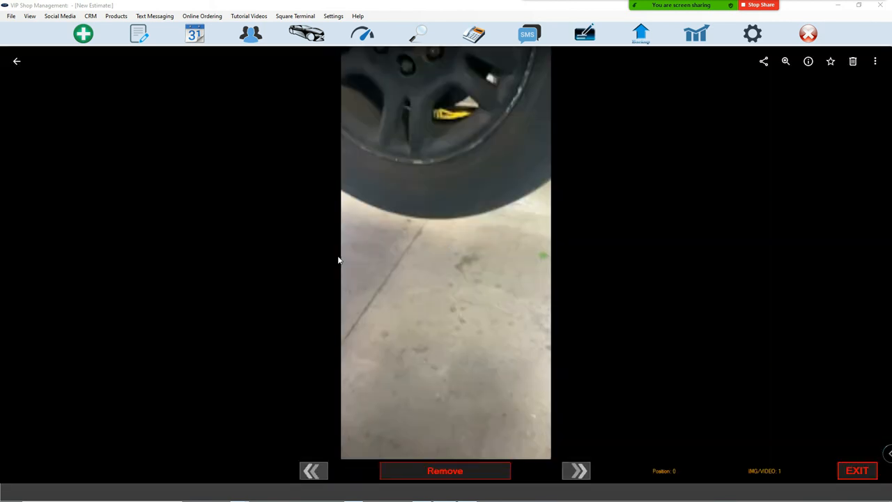
left_click(445, 251)
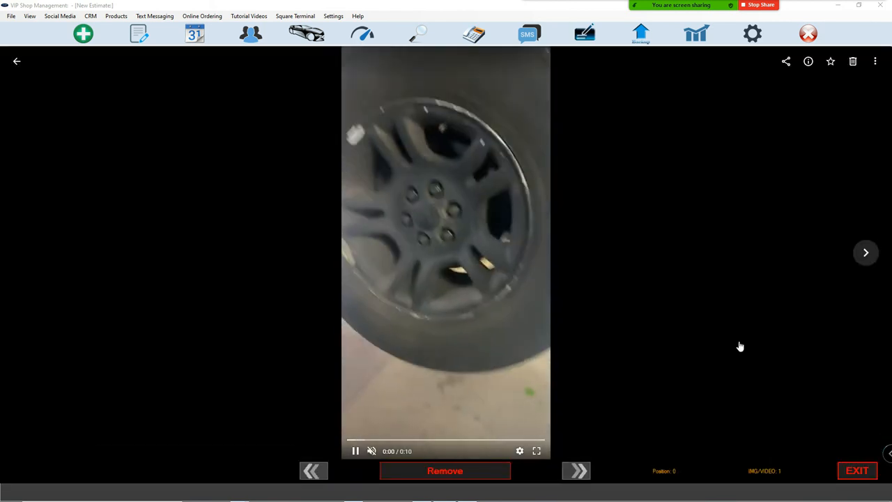